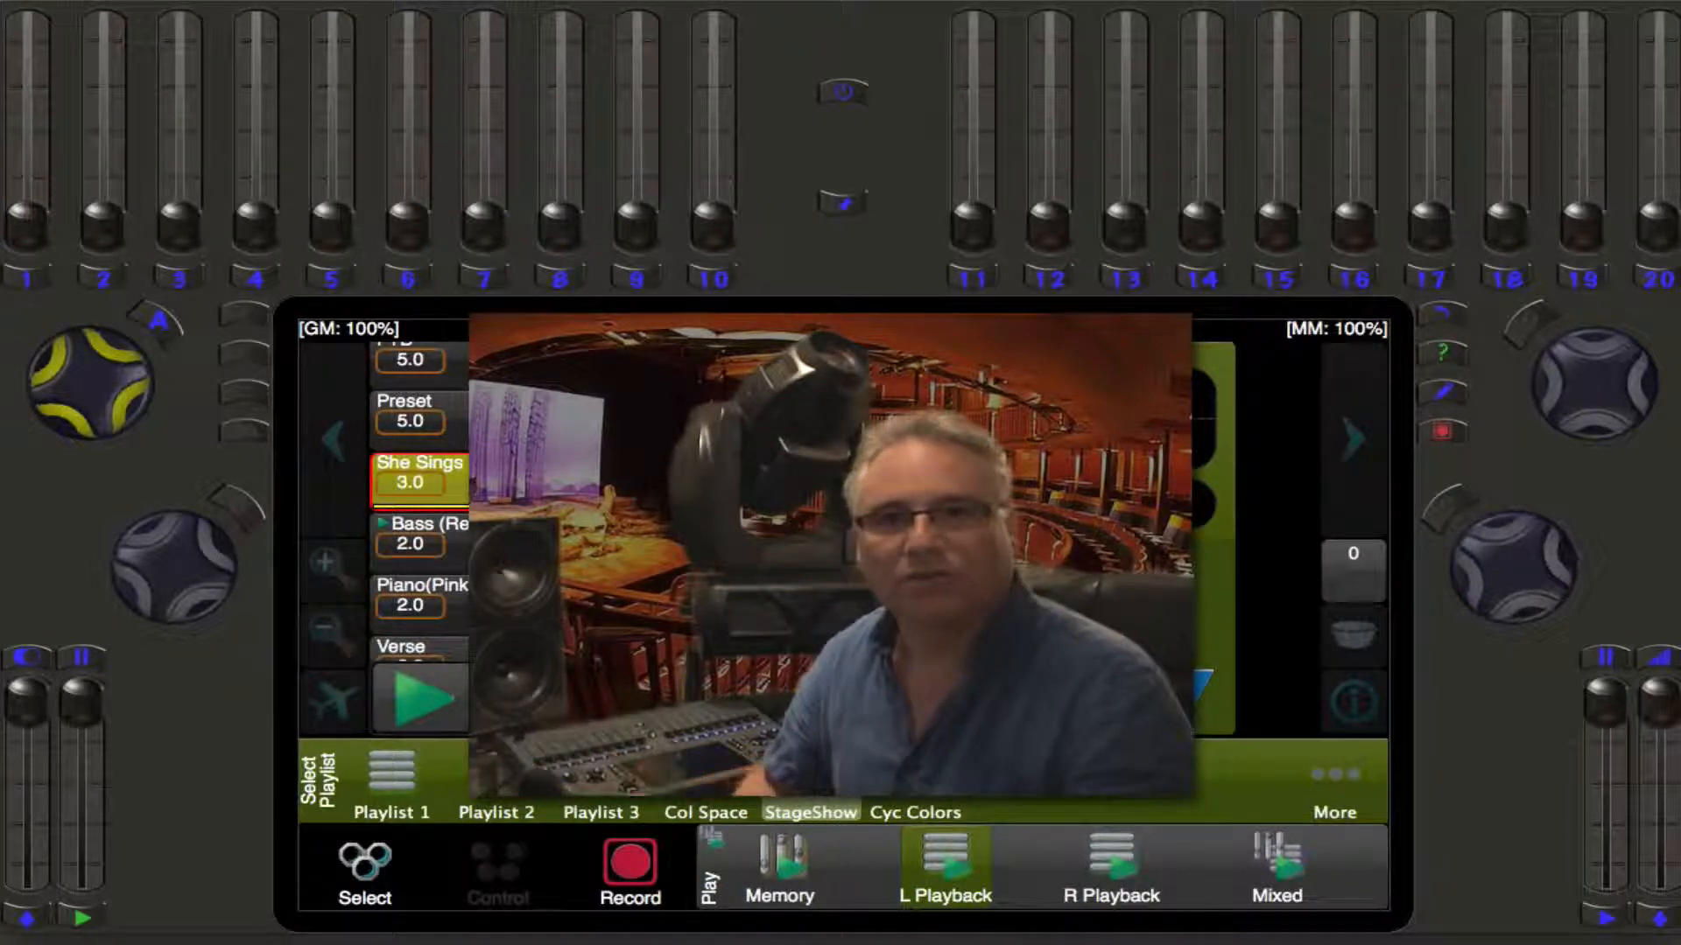
Step: Start the StageShow playlist running on the left playback with Go
{"action": "left_click", "coordinate": [419, 471]}
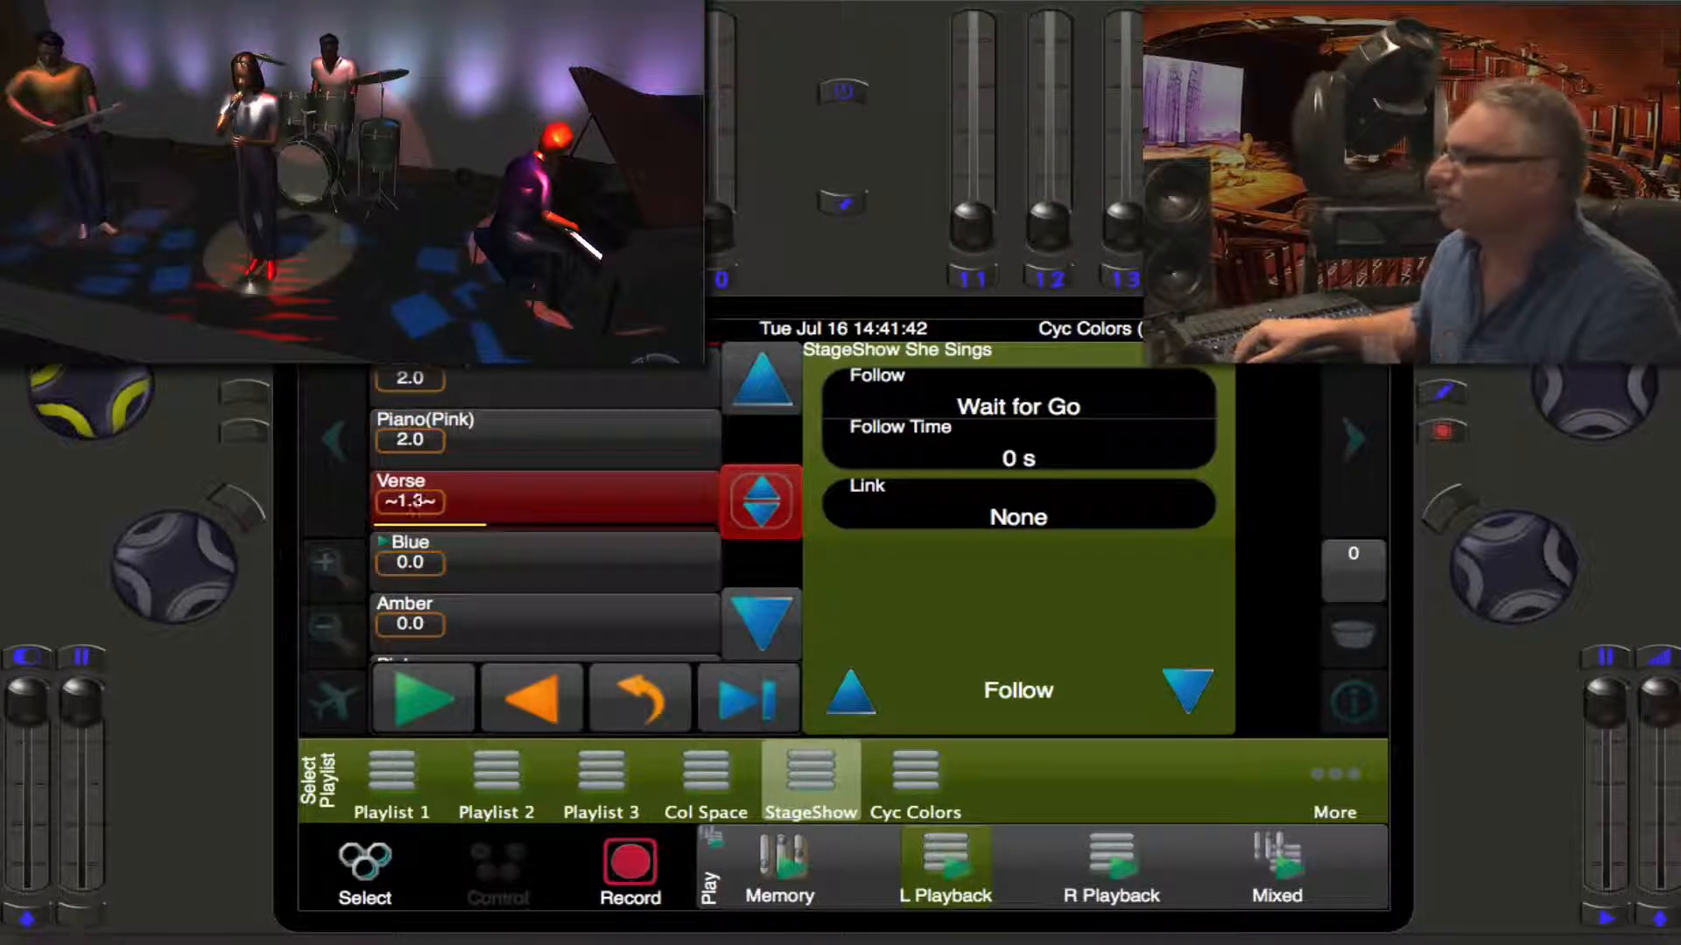
Step: Step the StageShow playback back to the She Sings cue
{"action": "left_click", "coordinate": [761, 385]}
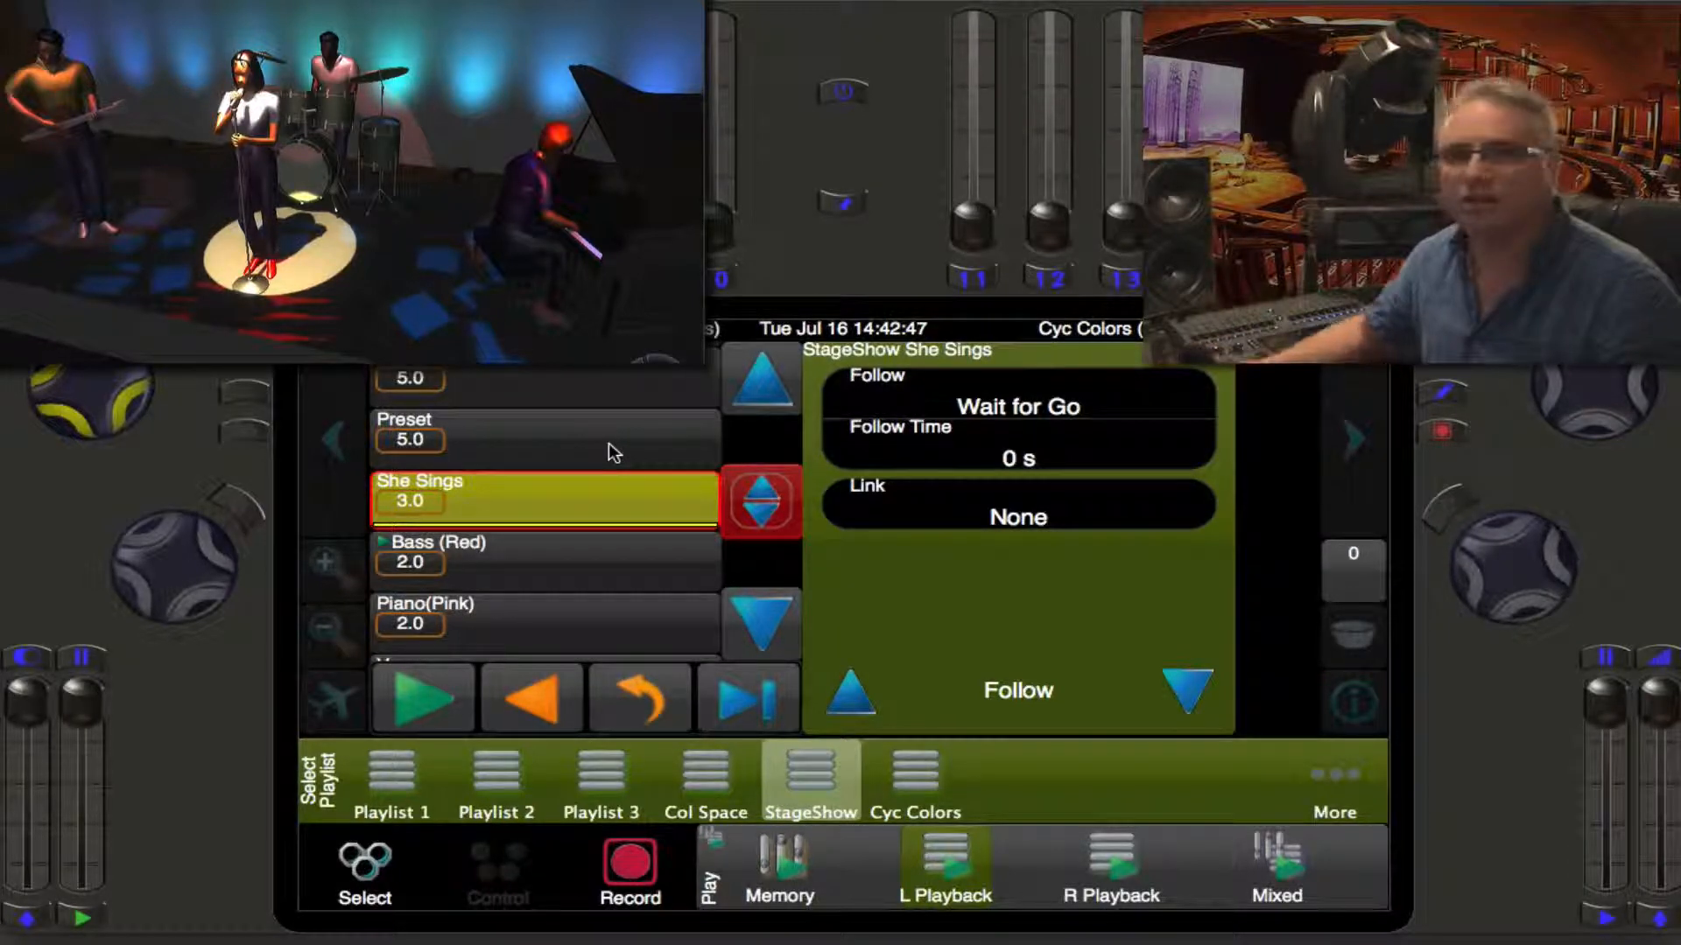
{"action": "mouse_move", "coordinate": [641, 697]}
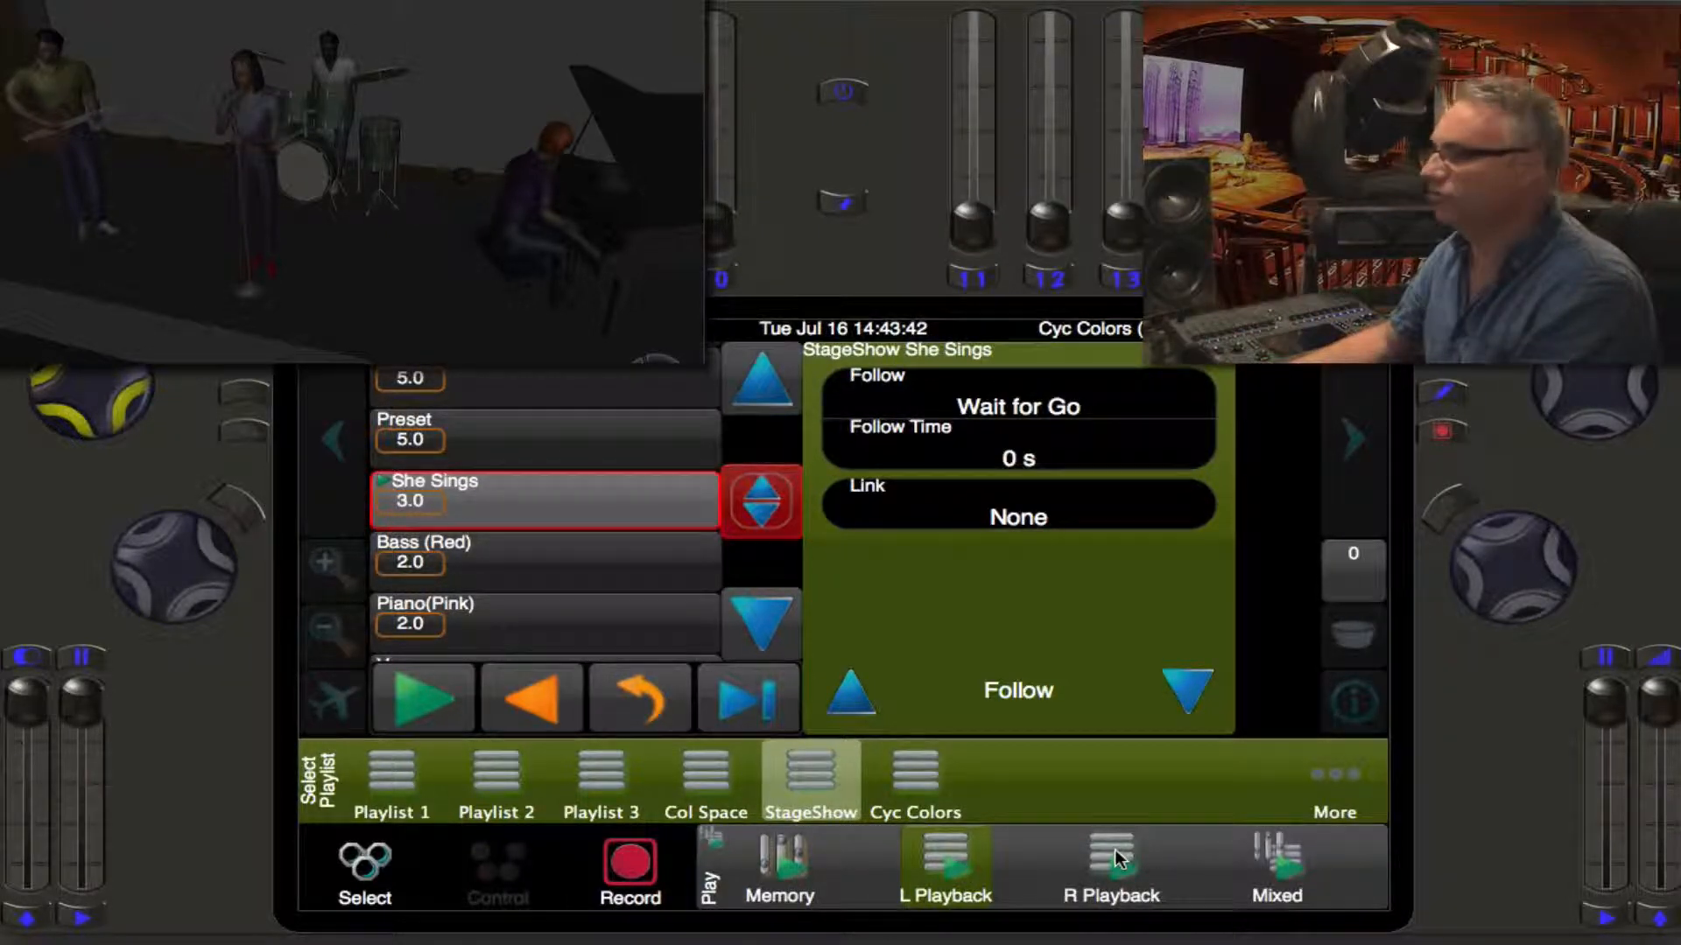
Step: Load the Cyc Colors playlist onto the right playback, then return to the left playback's StageShow
{"action": "left_click", "coordinate": [1110, 863]}
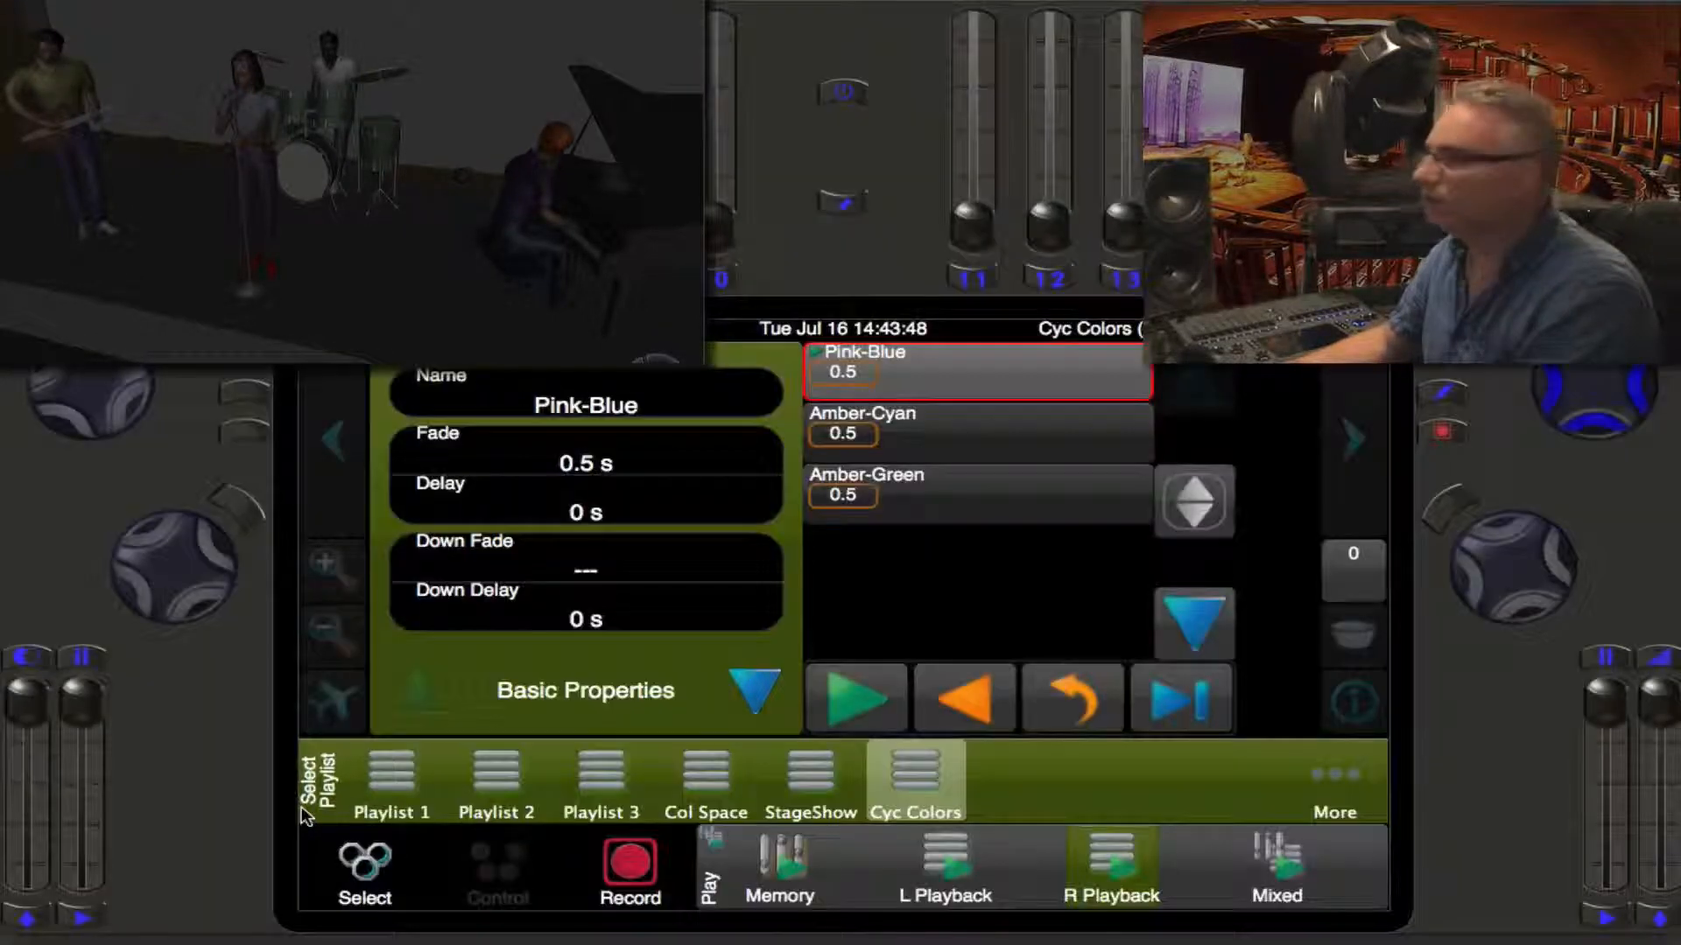
{"action": "left_click", "coordinate": [915, 781]}
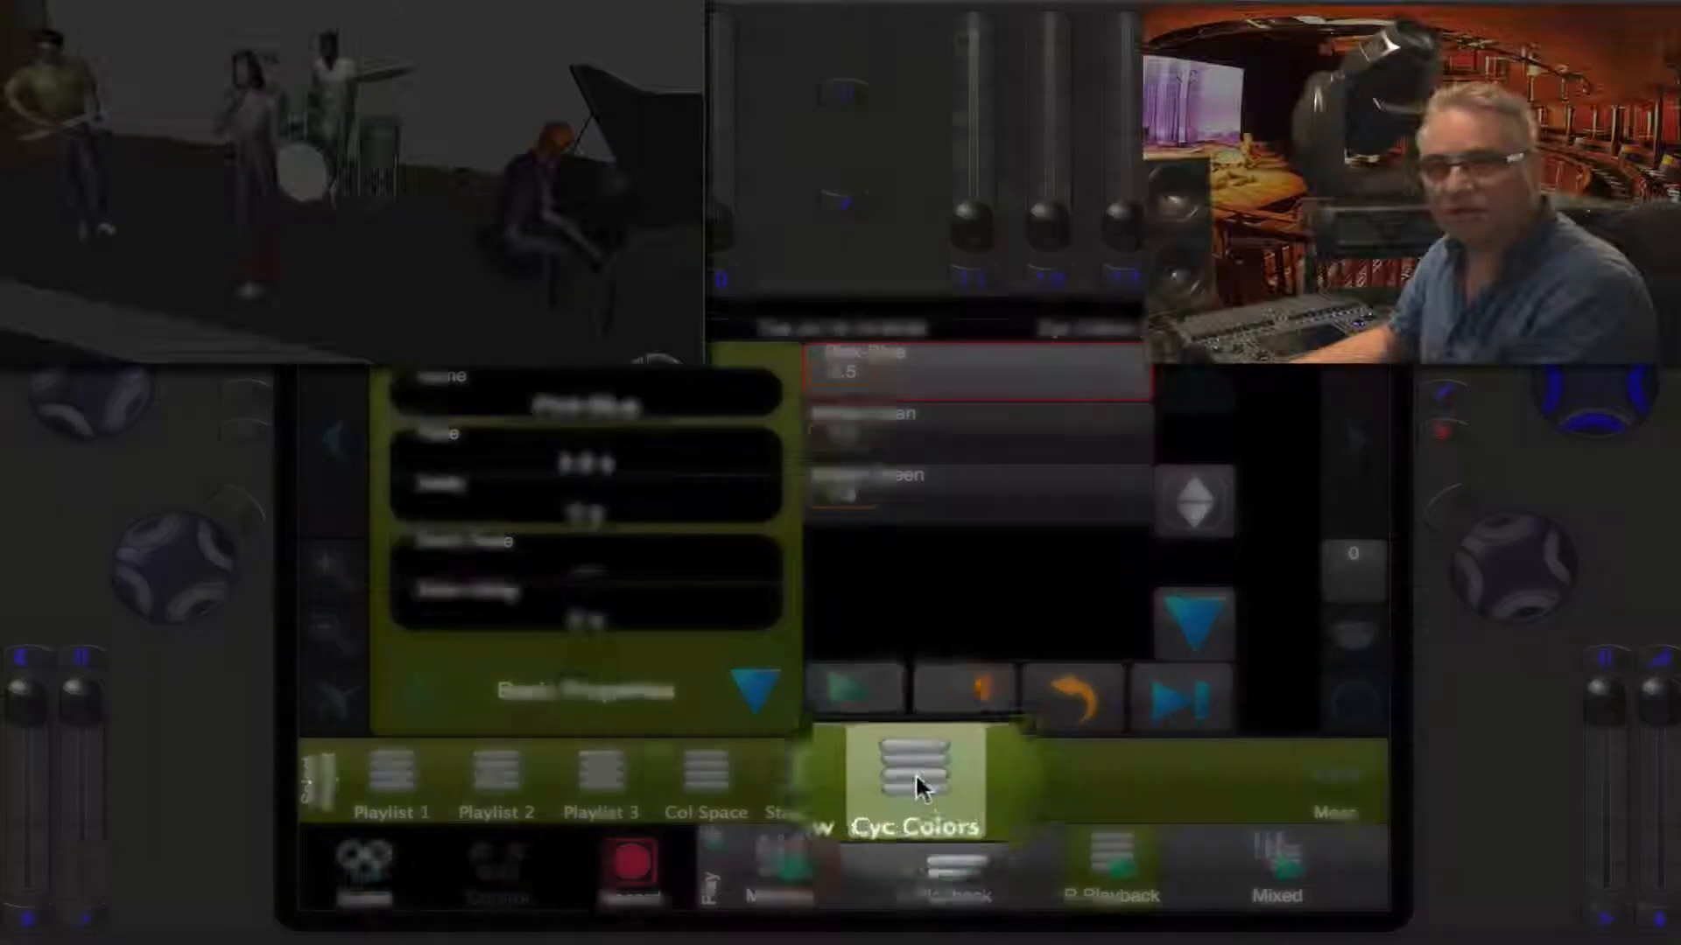
{"action": "left_click", "coordinate": [916, 780]}
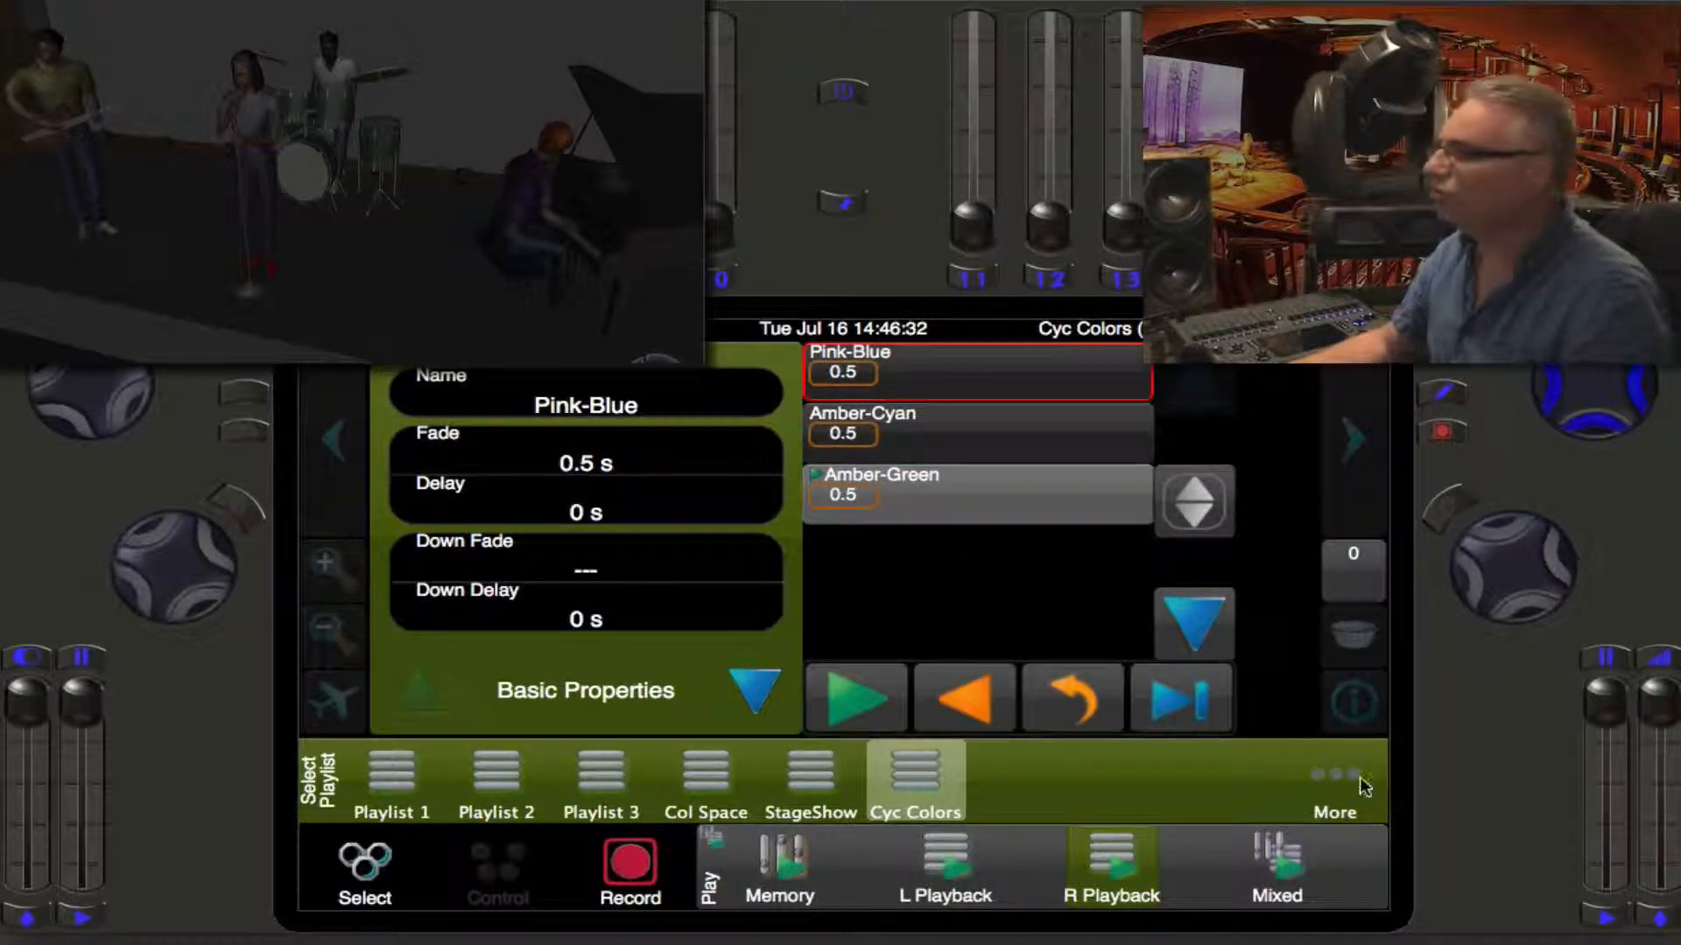
{"action": "left_click", "coordinate": [809, 777]}
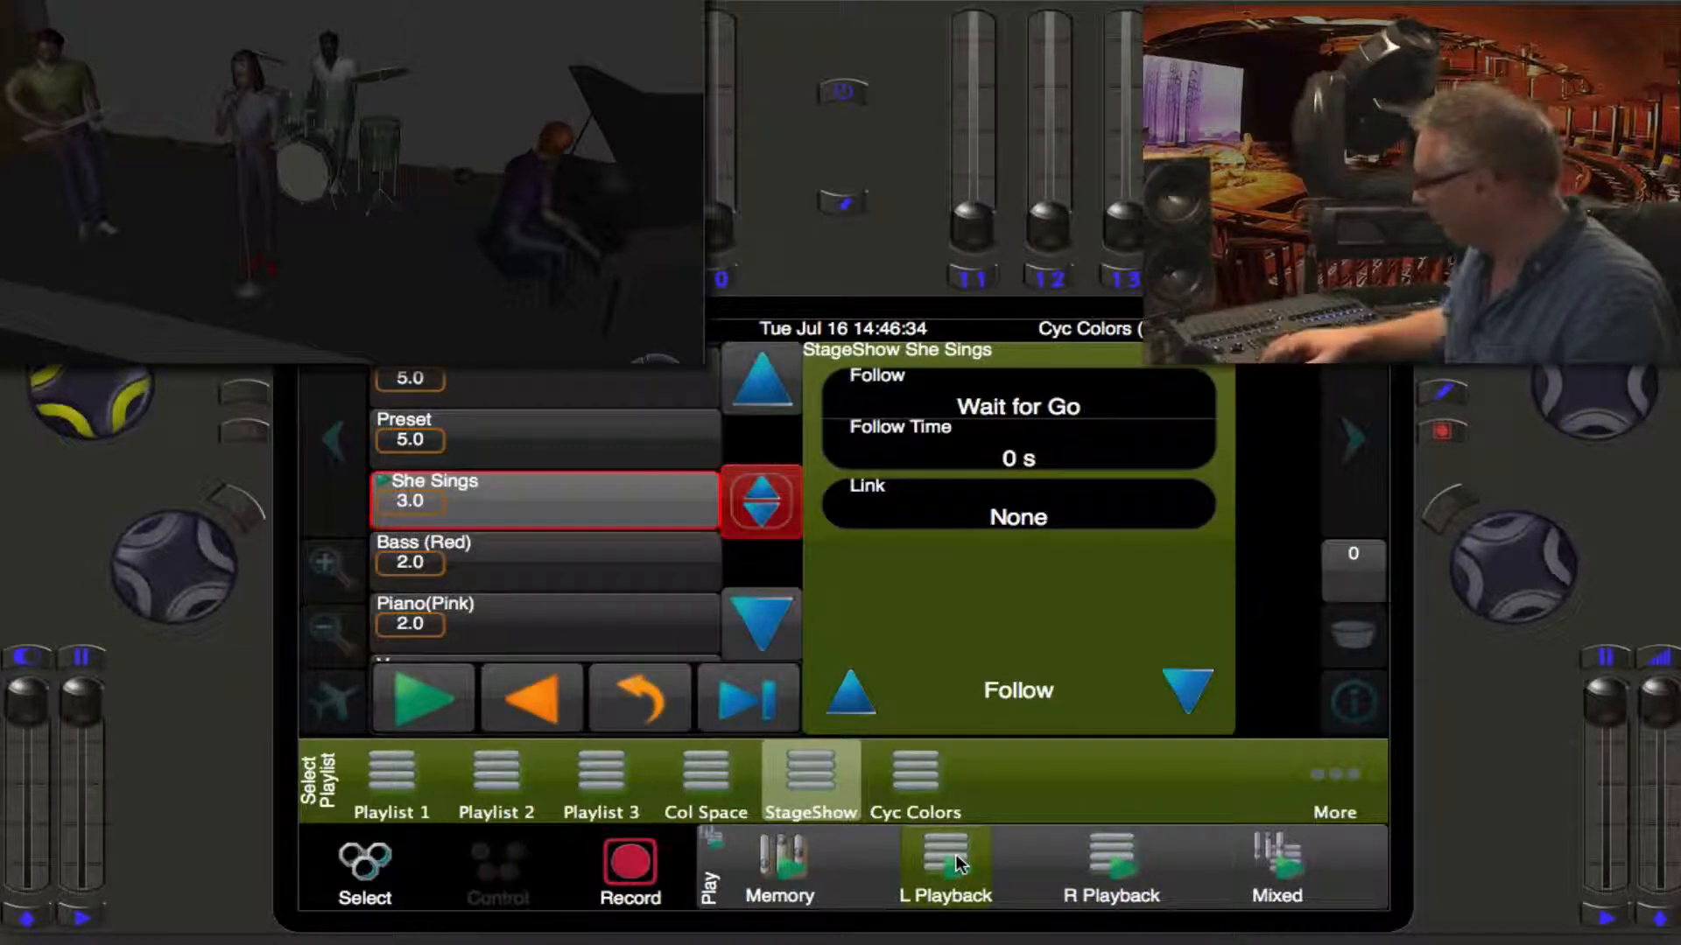